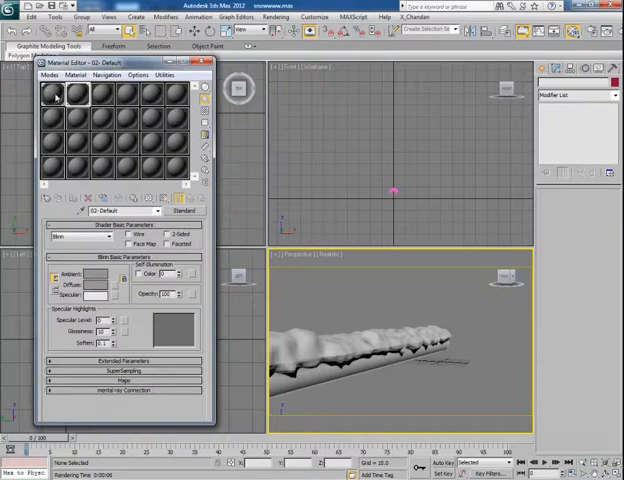
Assign a Falloff map to the snow material's diffuse with white and pale blue colours.
left_click(52, 92)
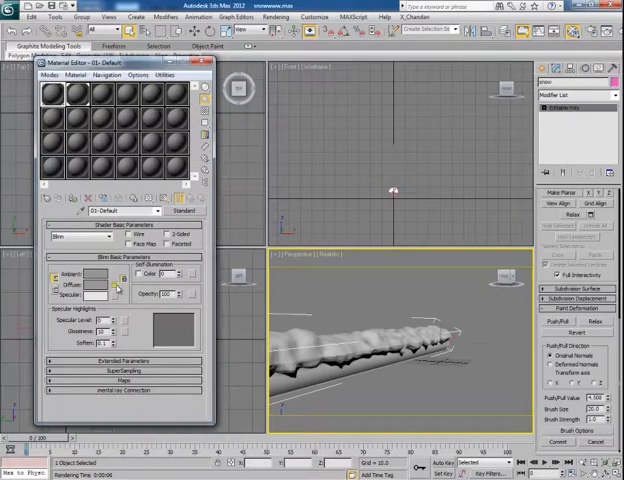
left_click(116, 272)
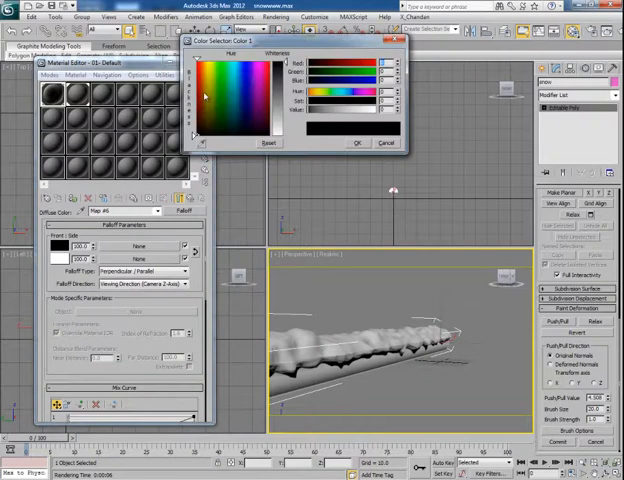
left_click(236, 68)
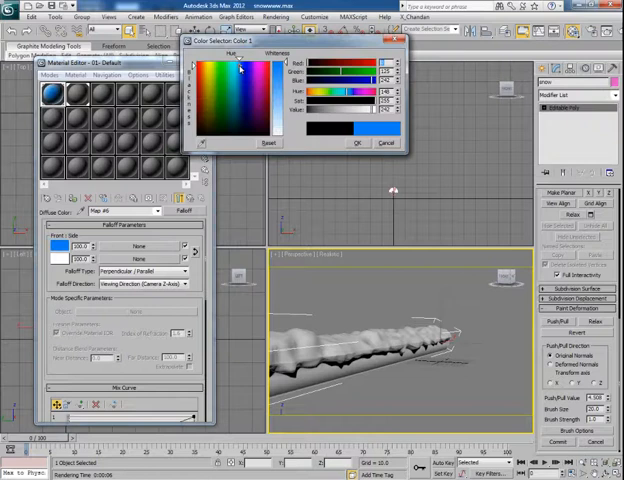
left_click(382, 144)
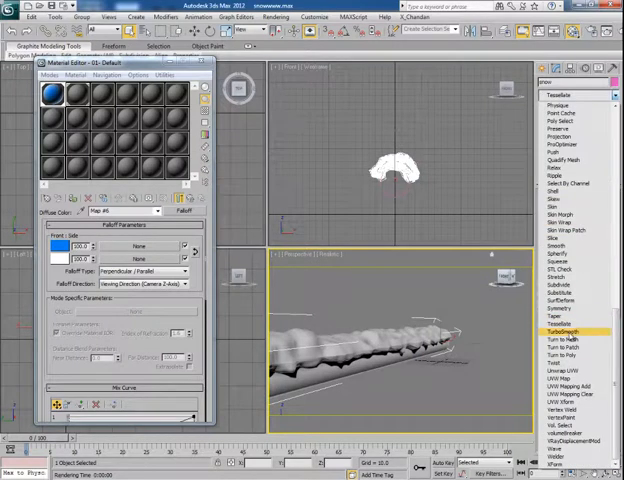
Change the falloff type and start choosing a bitmap for the falloff map slot.
left_click(570, 332)
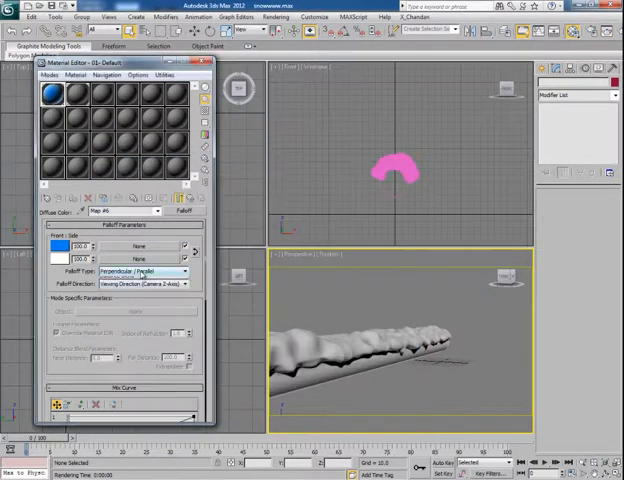
left_click(150, 272)
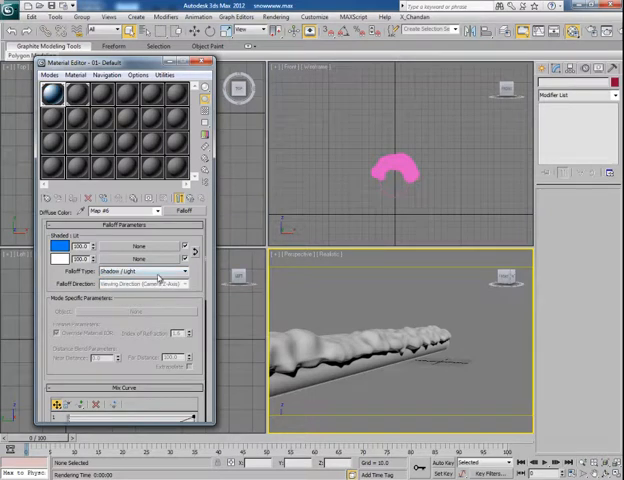
left_click(384, 190)
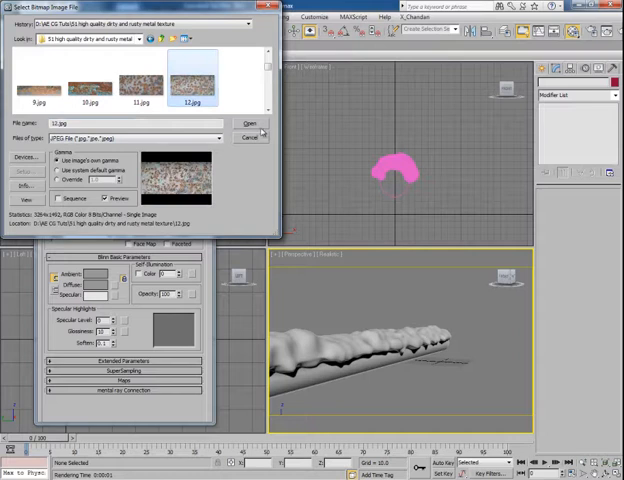
Load the rusty metal bitmap and add a UVW Map modifier to the pipe.
left_click(244, 122)
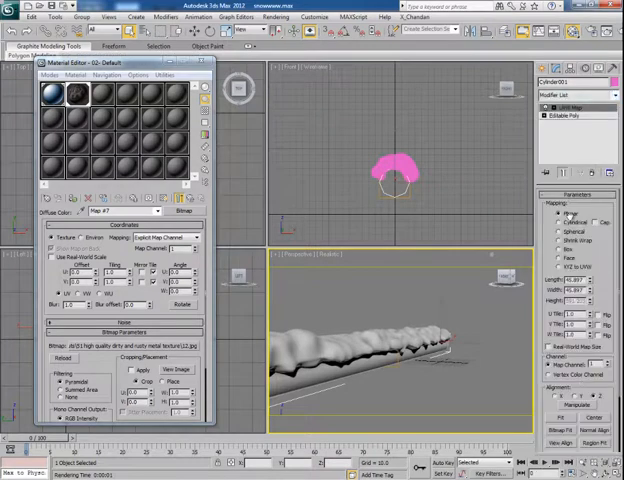
left_click(562, 232)
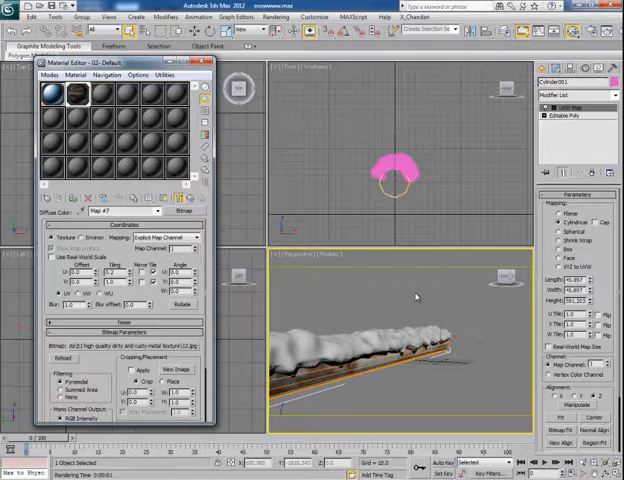
Render the perspective view twice, tweaking the mapping between test renders.
left_click(388, 176)
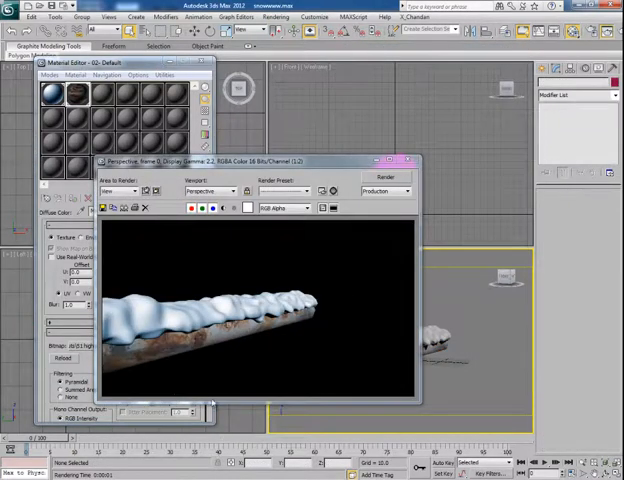
mouse_move(210, 362)
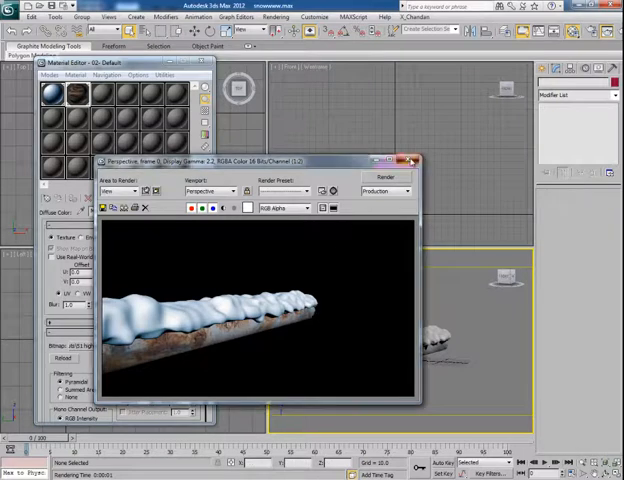
left_click(416, 160)
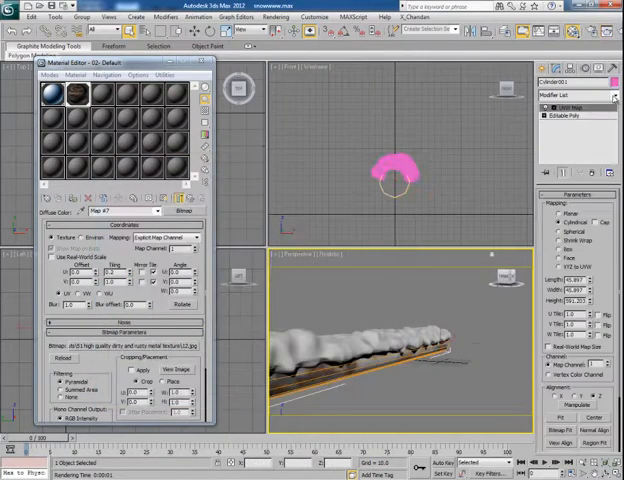
left_click(614, 96)
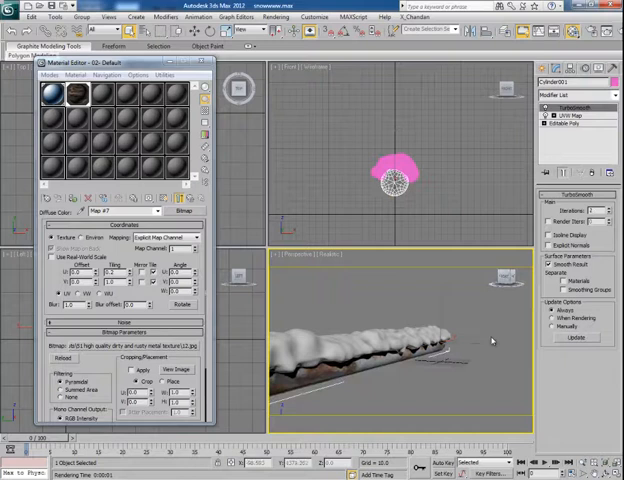
left_click(388, 176)
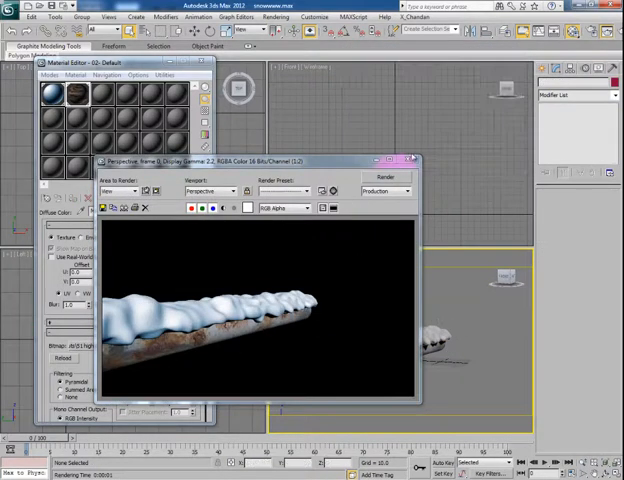
left_click(412, 160)
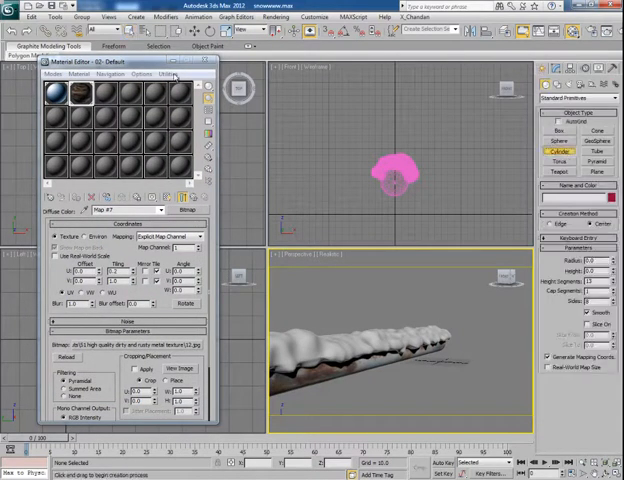
Create box support posts and share the textured map onto them as an instance.
left_click(204, 62)
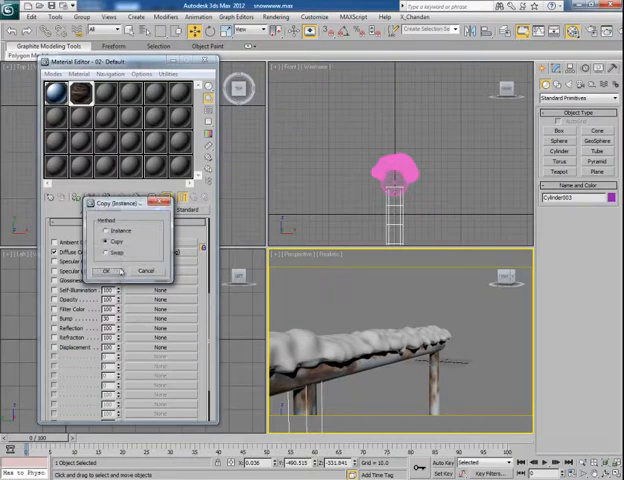
left_click(114, 272)
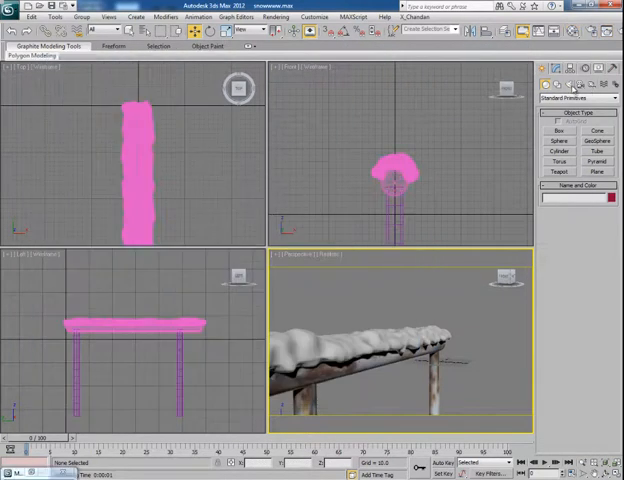
Bring up the Rendering menu over the scene.
left_click(578, 98)
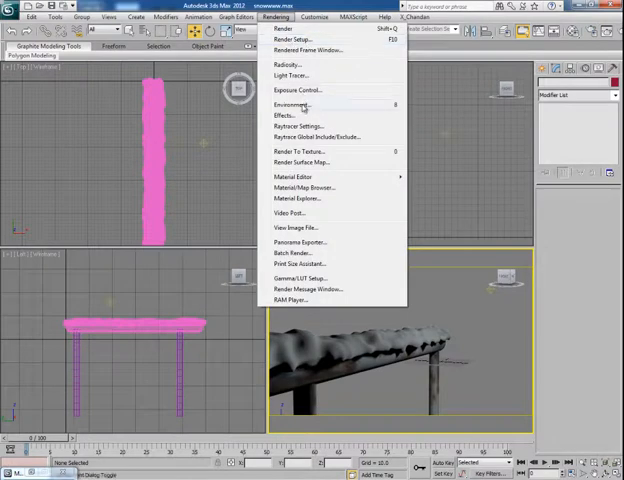
Set the snowy mountain JPG as the environment map and render the scene.
left_click(292, 104)
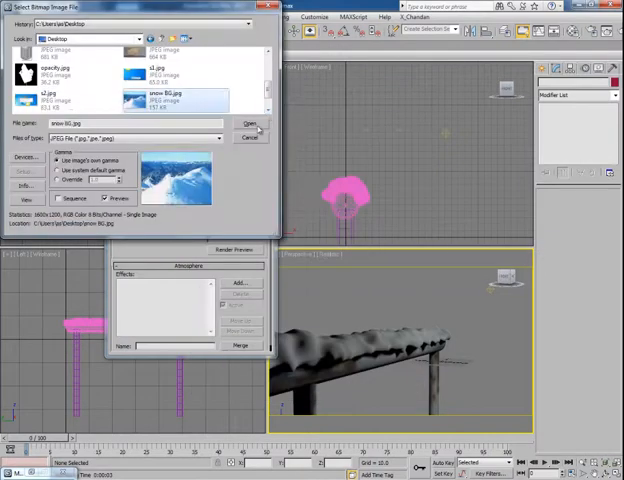
left_click(248, 122)
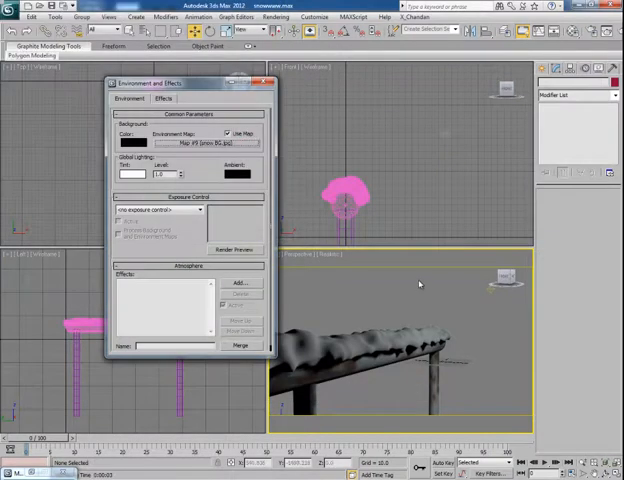
left_click(236, 250)
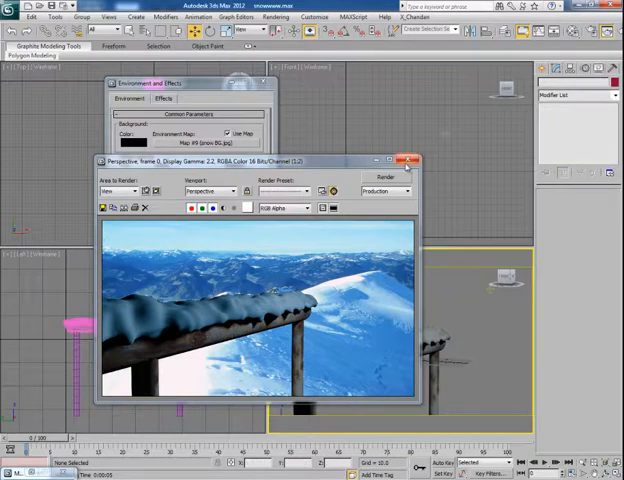
Place an Omni light above the pipe, clone it as a copy, and test-render the result.
left_click(408, 160)
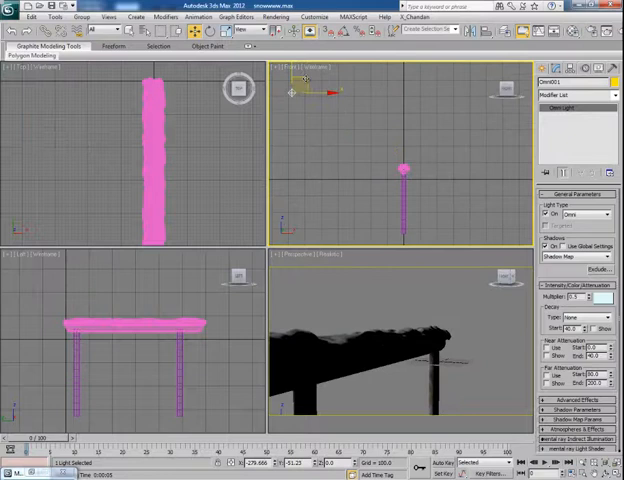
left_click_drag(304, 88, 344, 98)
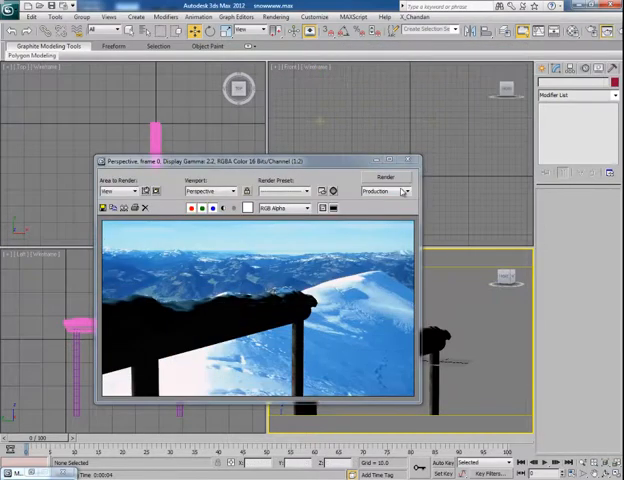
left_click(408, 160)
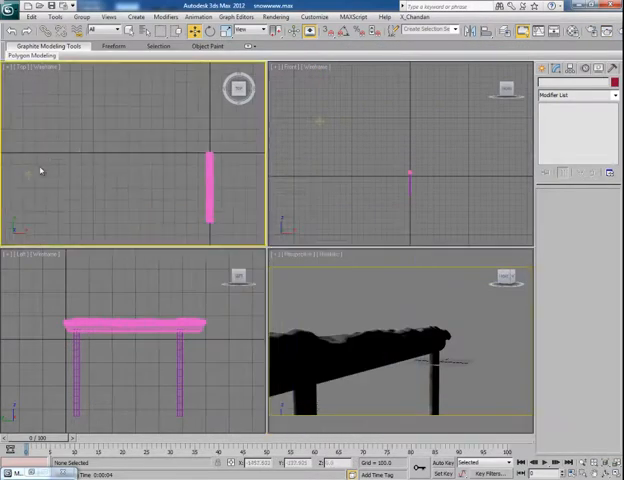
left_click(30, 140)
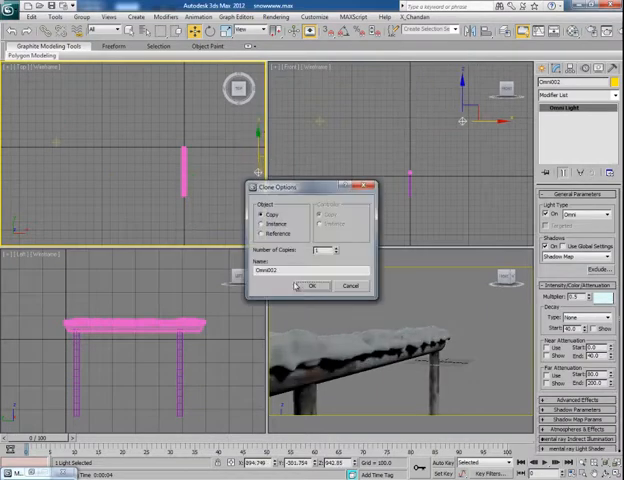
left_click(312, 284)
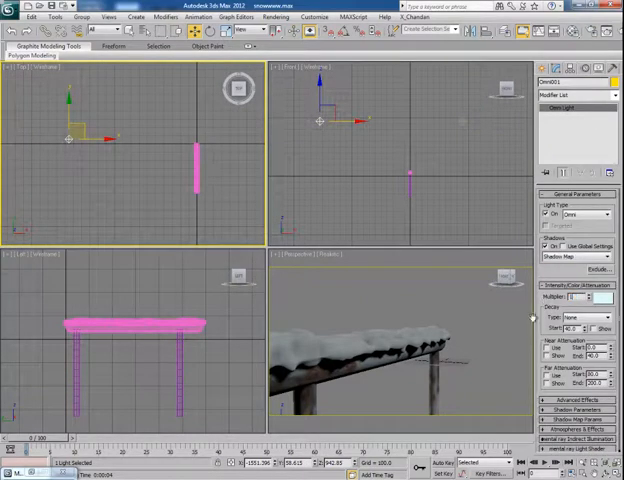
mouse_move(352, 288)
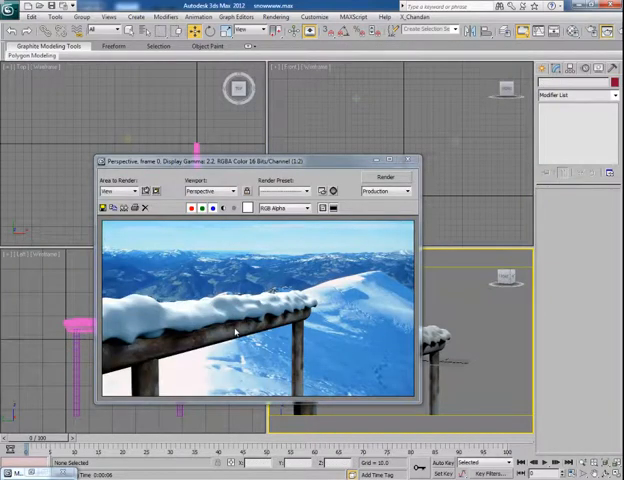
mouse_move(436, 172)
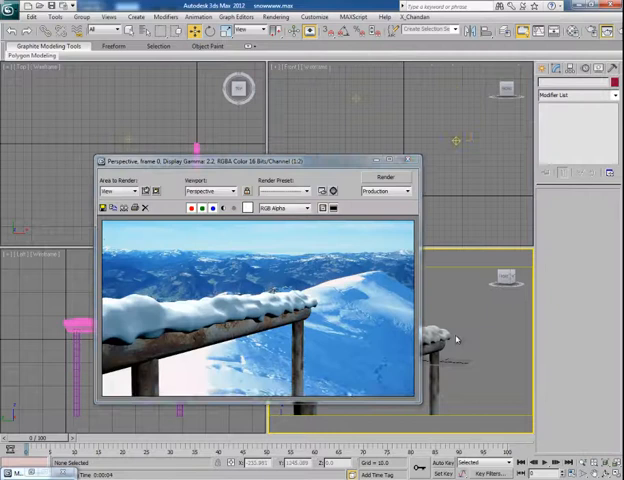
mouse_move(248, 358)
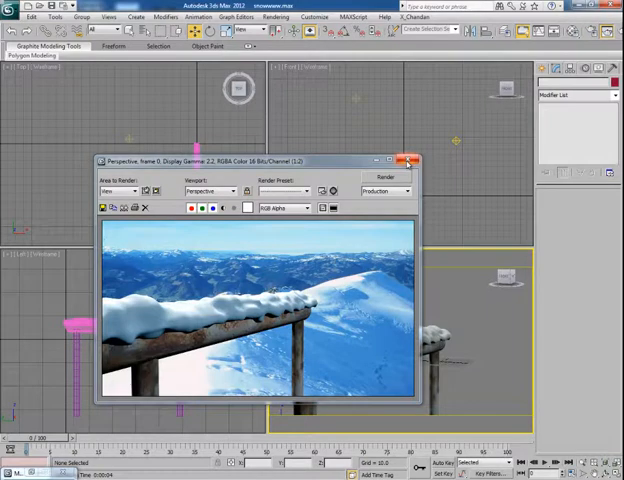
left_click(412, 160)
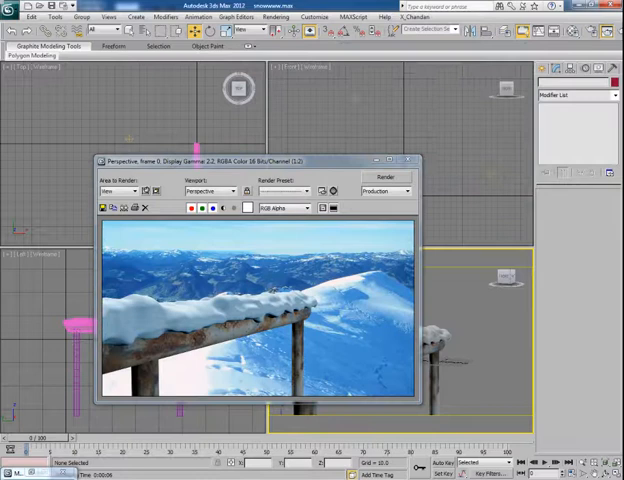
left_click(412, 160)
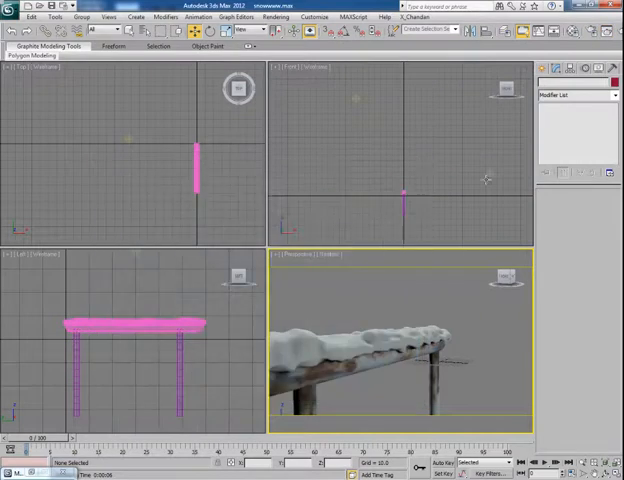
Clone the light again as a copy and move it into position.
left_click(490, 164)
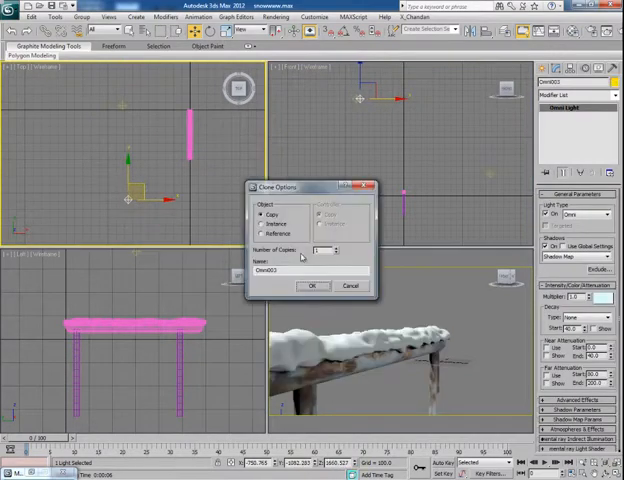
left_click(314, 284)
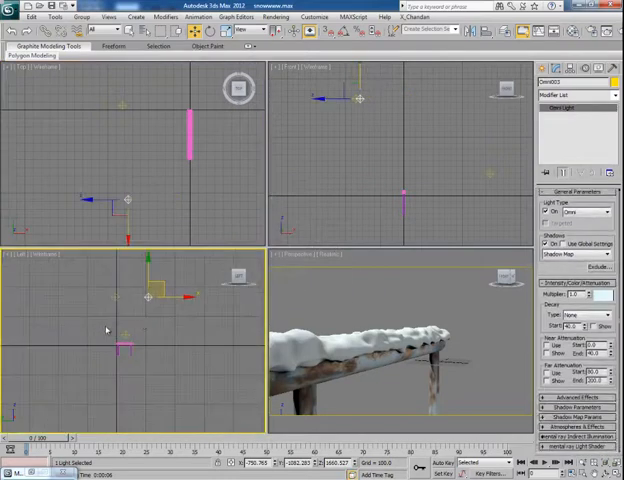
left_click_drag(144, 296, 160, 320)
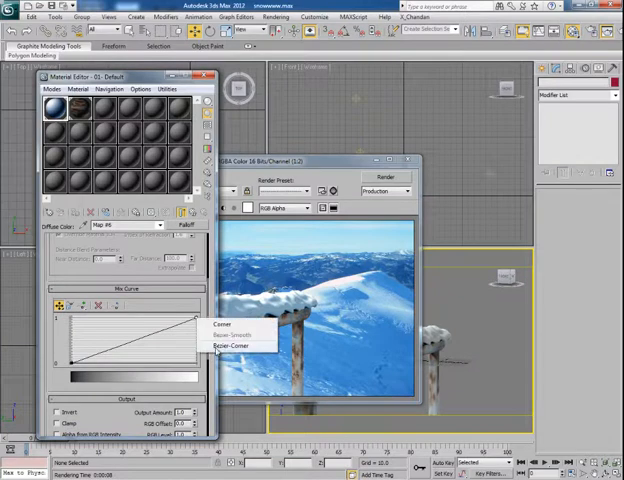
Change the mix curve point type, review the diffuse falloff map, and return to specular highlights.
left_click(232, 344)
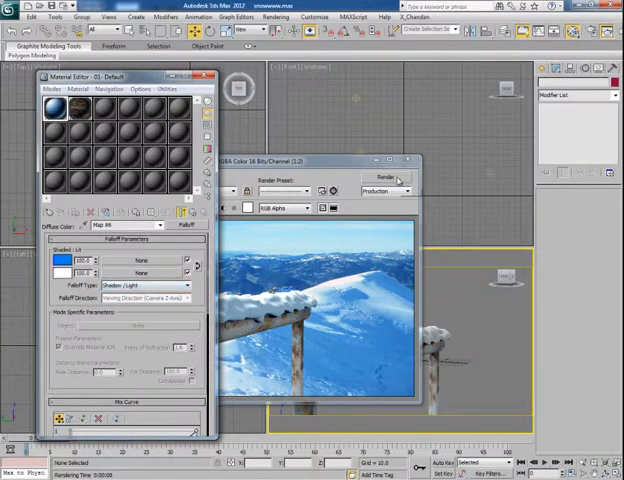
left_click(384, 178)
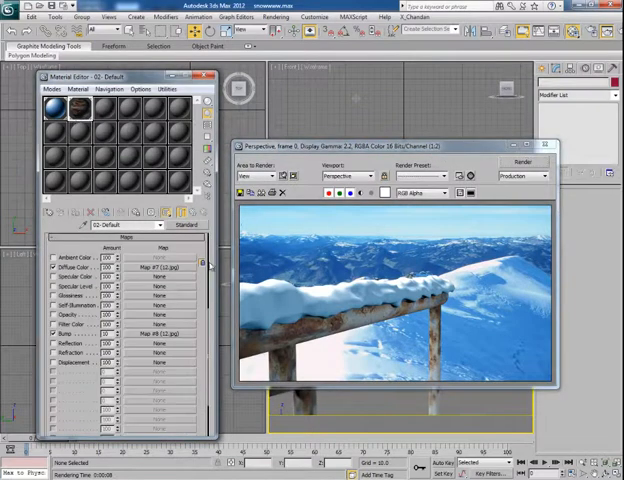
left_click(160, 268)
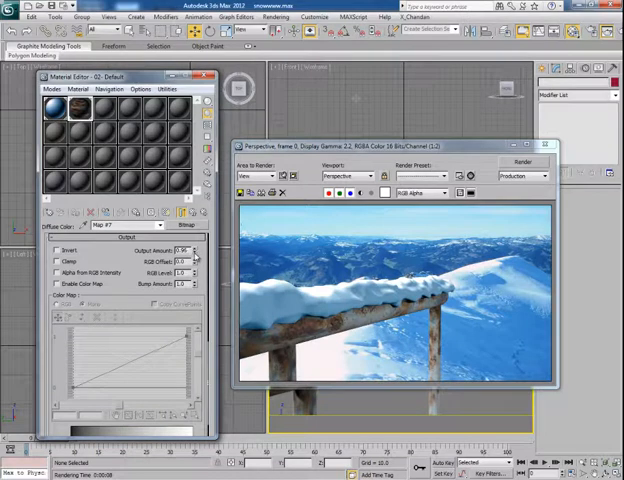
left_click(184, 250)
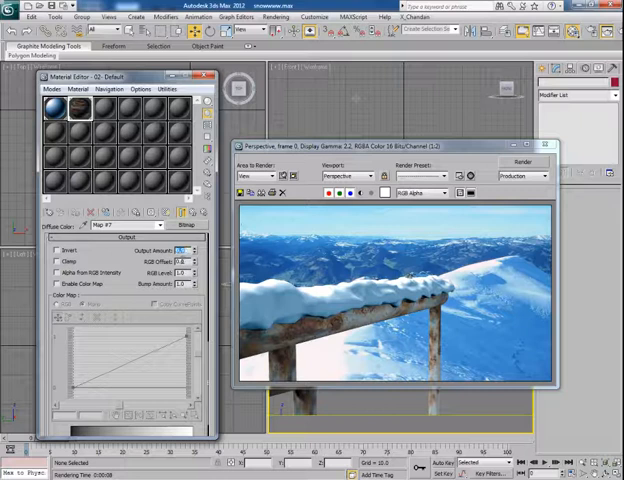
left_click(520, 162)
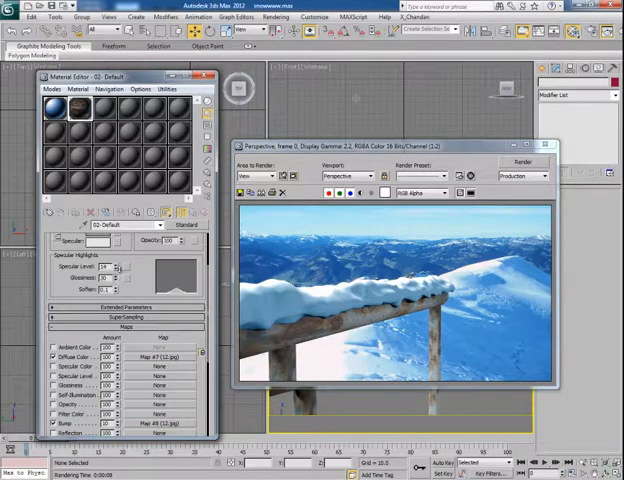
Add Noise Parameters to the snow material map and re-render the scene for lumpier snow.
left_click(540, 146)
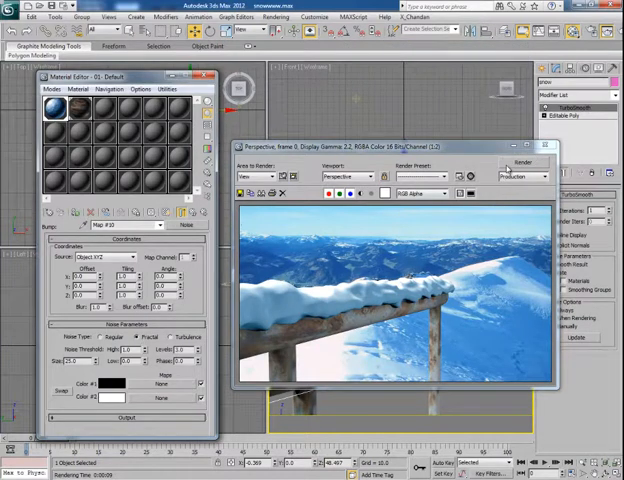
left_click(520, 162)
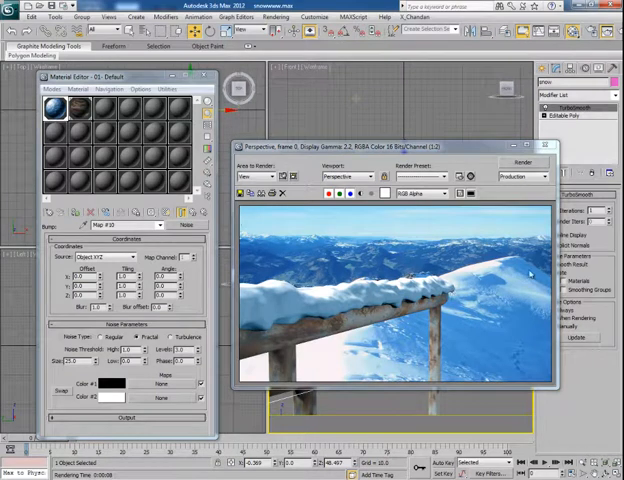
mouse_move(532, 270)
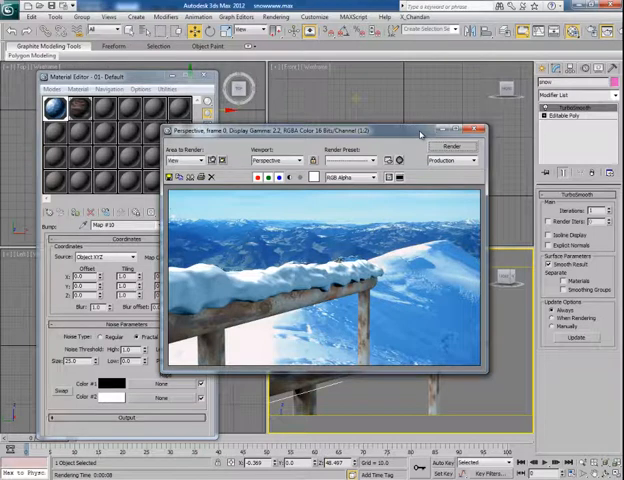
mouse_move(460, 184)
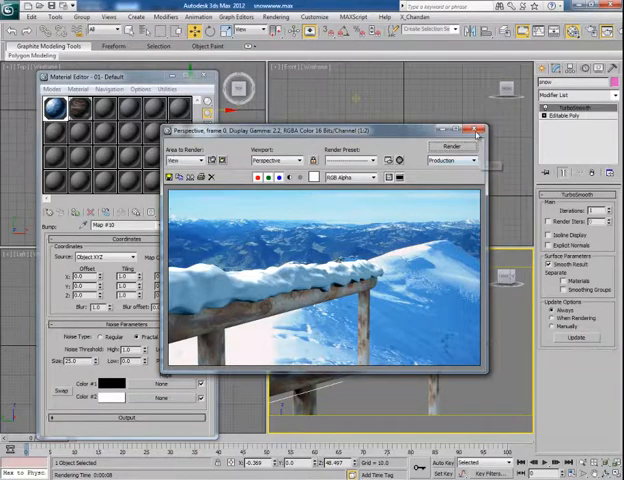
left_click(476, 132)
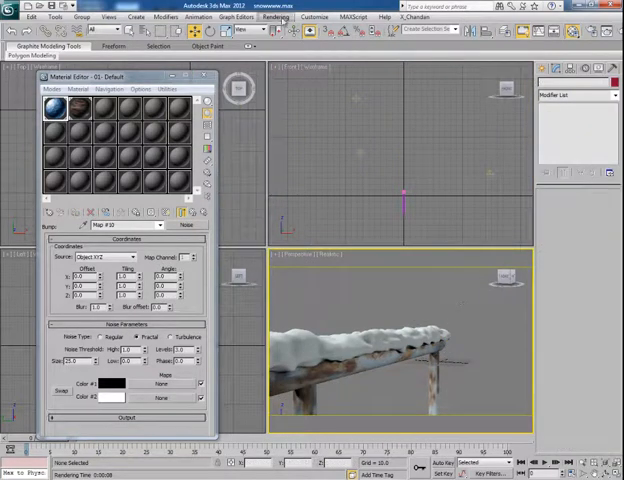
Disable the environment background map, re-render the perspective view and save it as TGA, confirming overwrite.
left_click(276, 16)
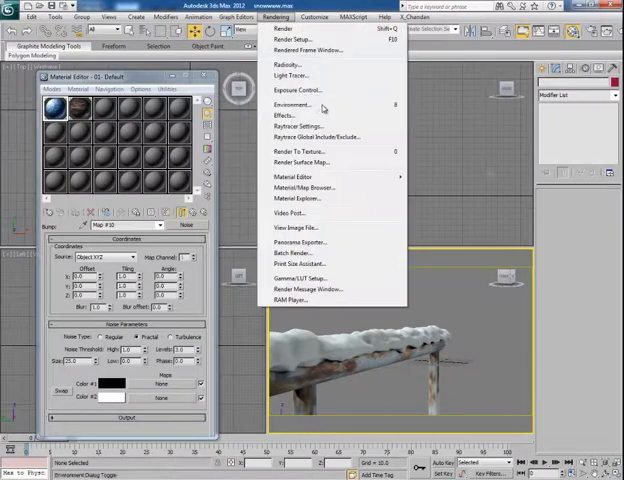
left_click(292, 104)
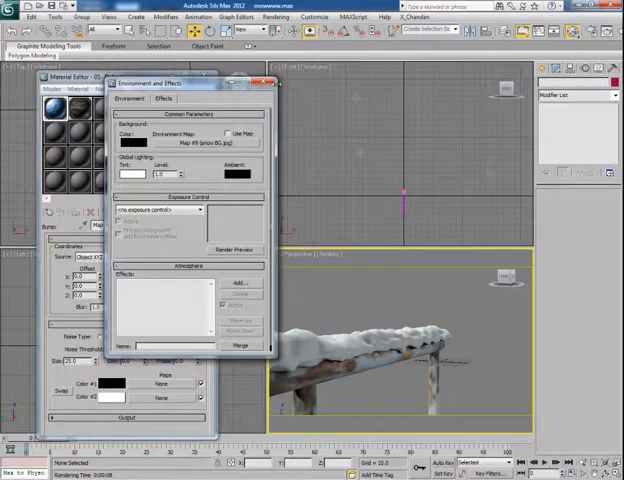
left_click(268, 82)
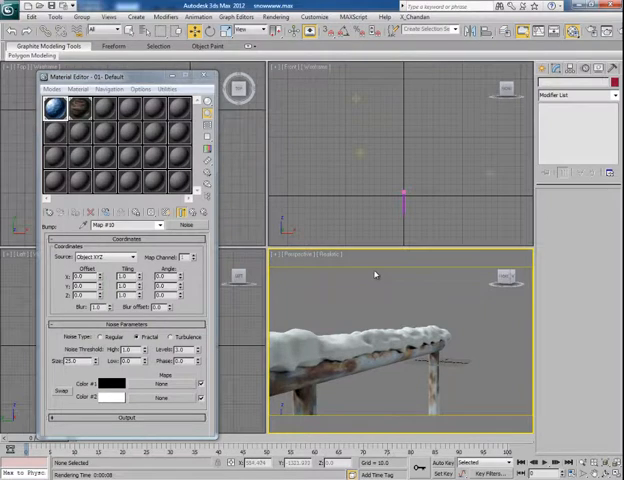
left_click(452, 148)
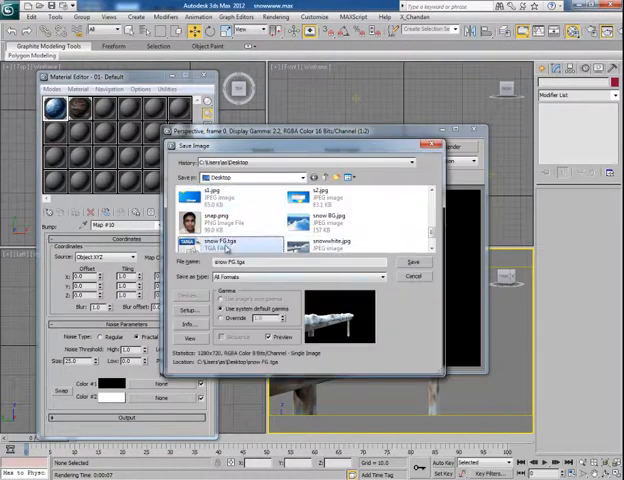
left_click(414, 260)
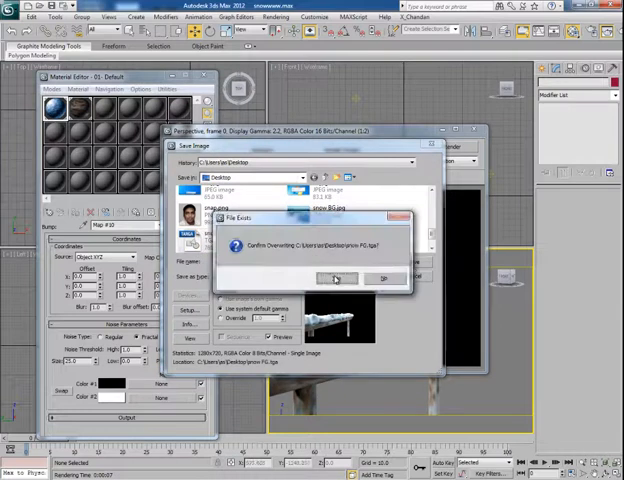